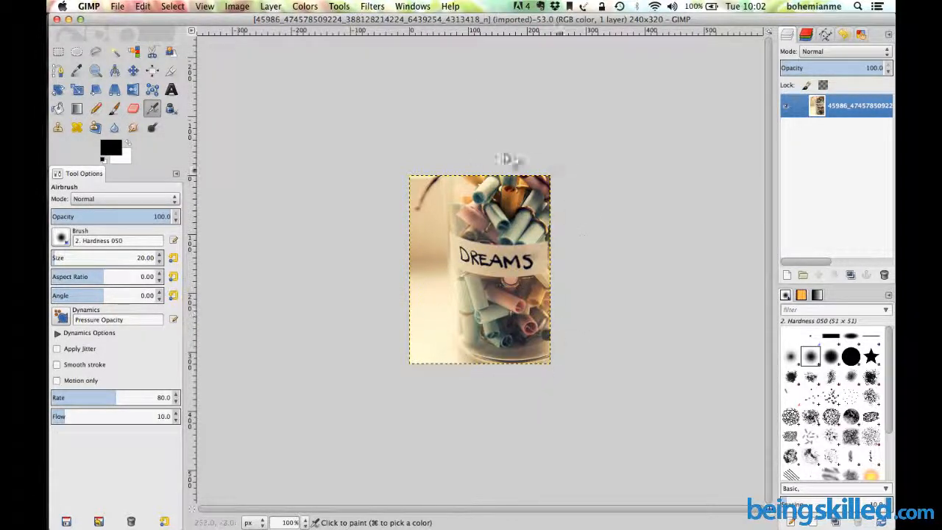
mouse_move(548, 388)
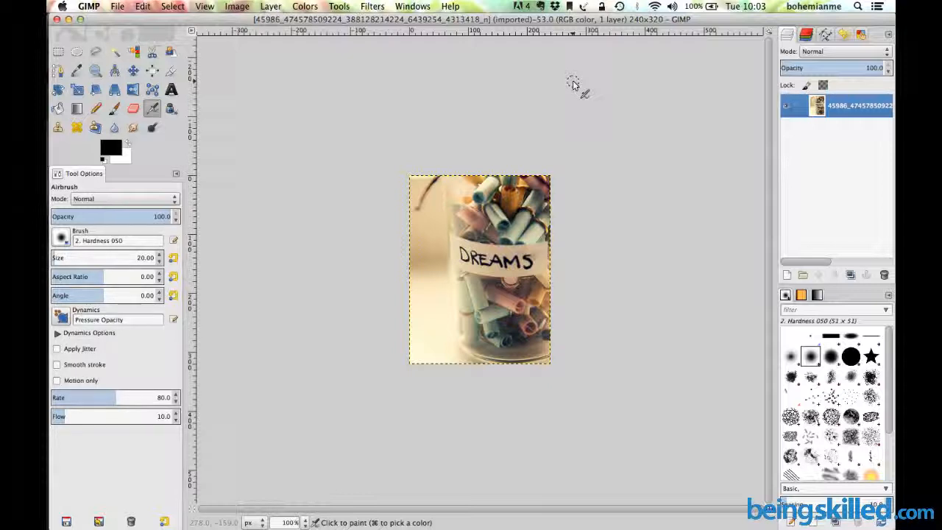
mouse_move(537, 129)
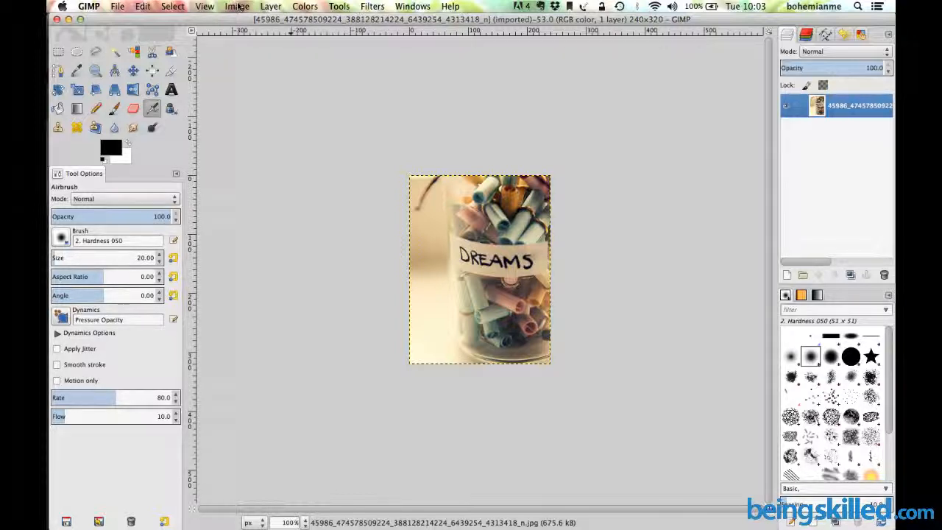
Scale the photo to 500 px wide with linked chain, giving 500×667.
left_click(237, 6)
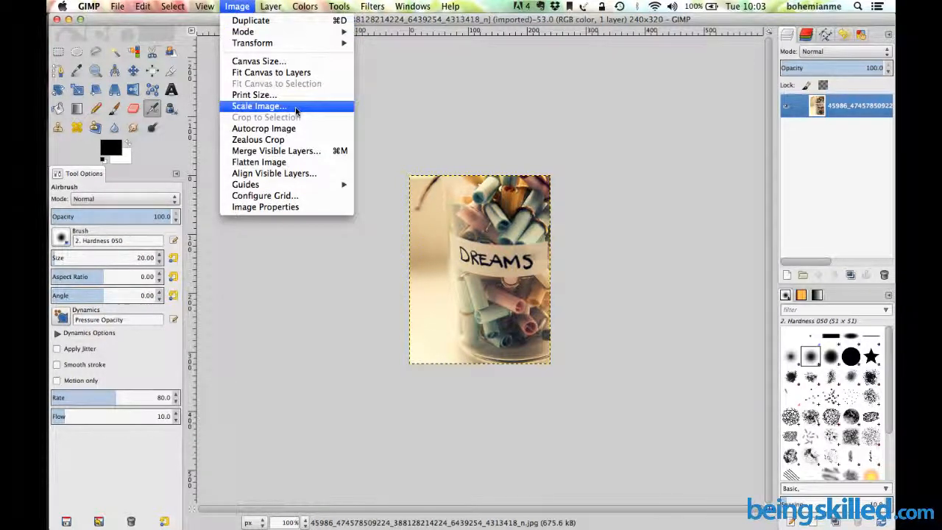
left_click(259, 105)
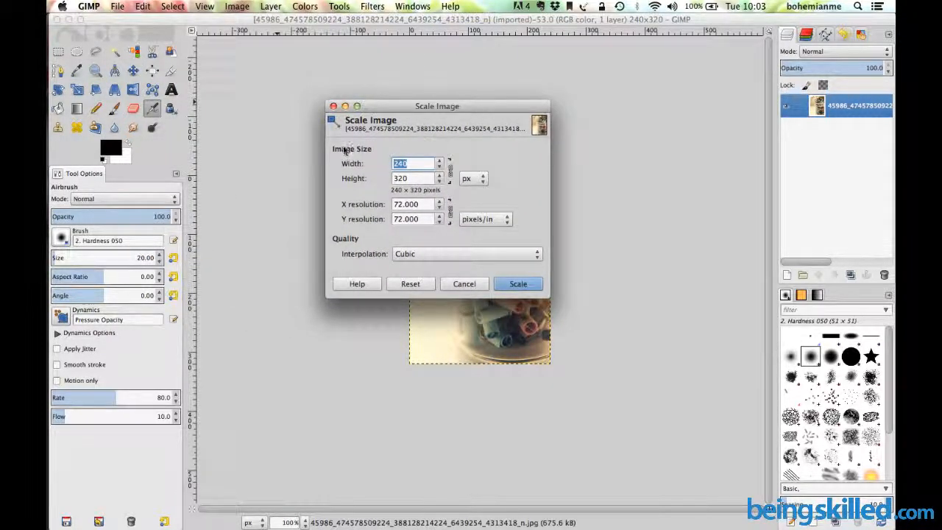
mouse_move(374, 156)
type("2")
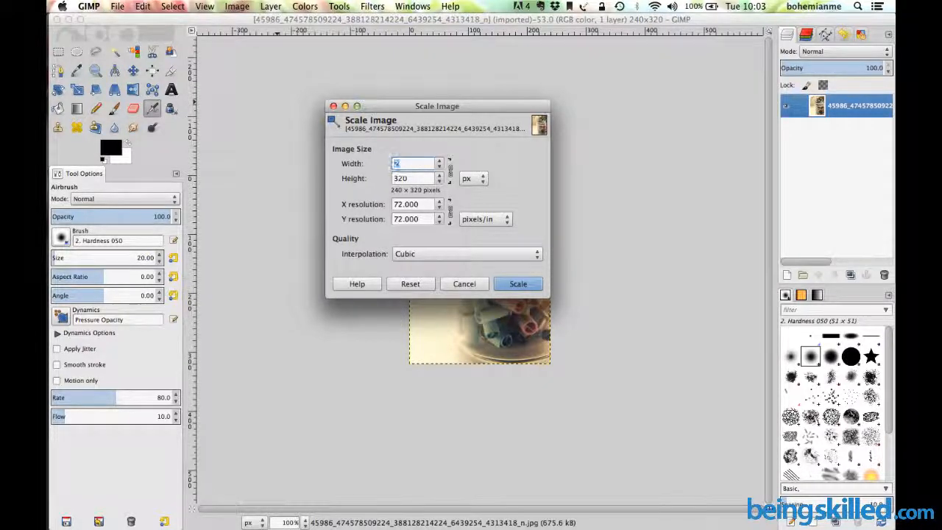
type("500")
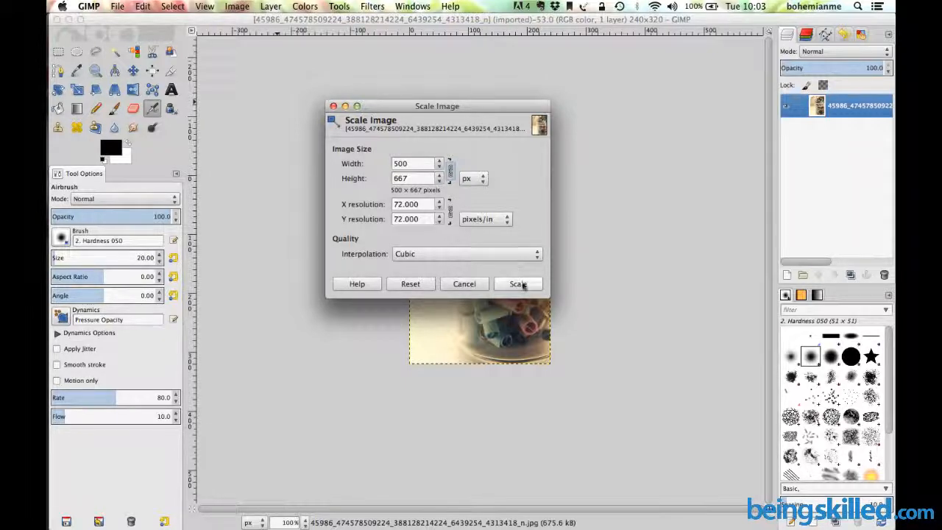
left_click(517, 283)
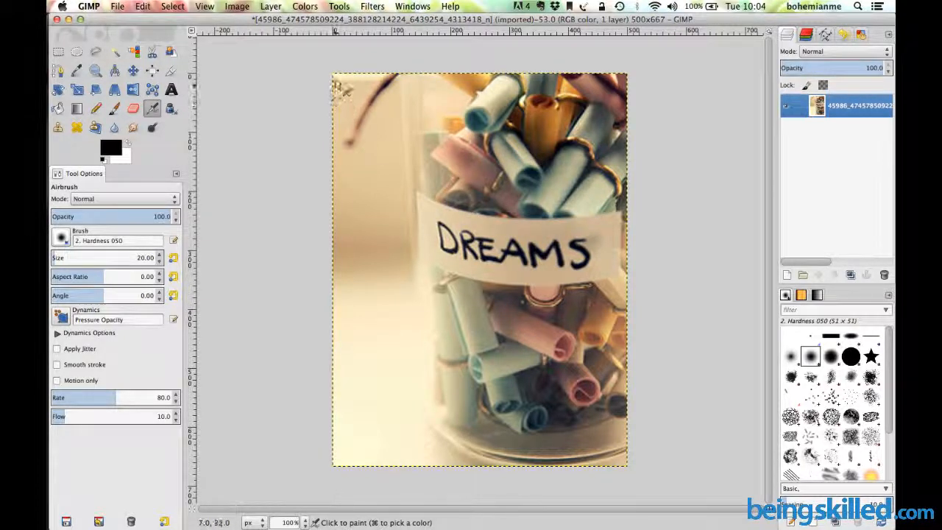
mouse_move(478, 61)
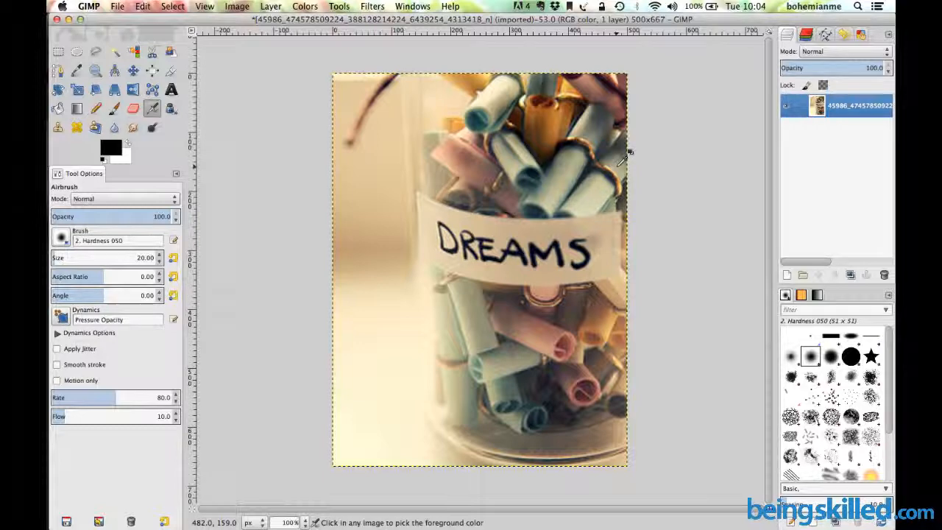
Scale the original photo to 500×320 pixels with width and height unlinked.
left_click(237, 5)
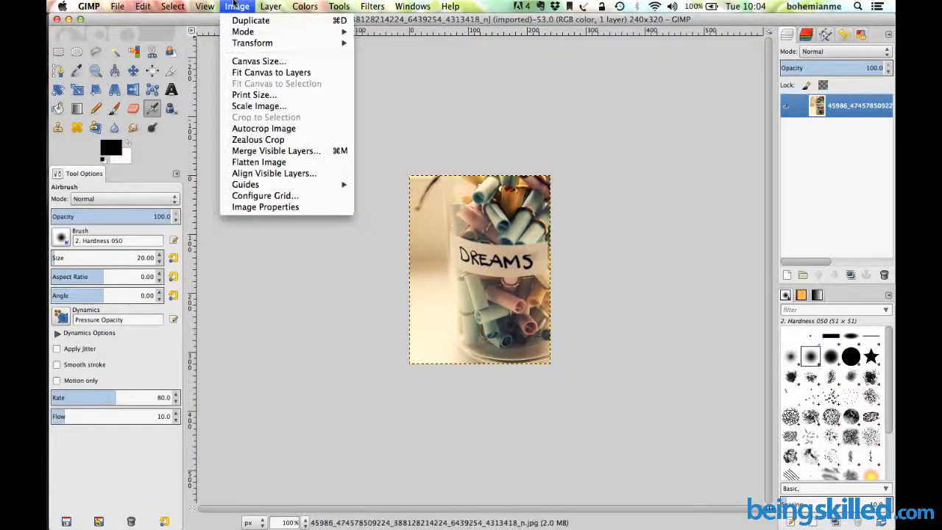
left_click(259, 105)
type("500")
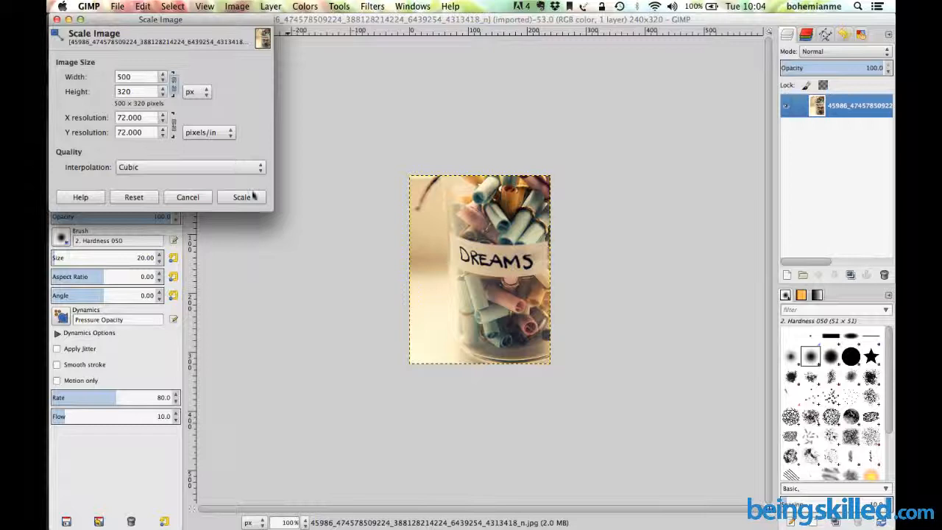
left_click(241, 196)
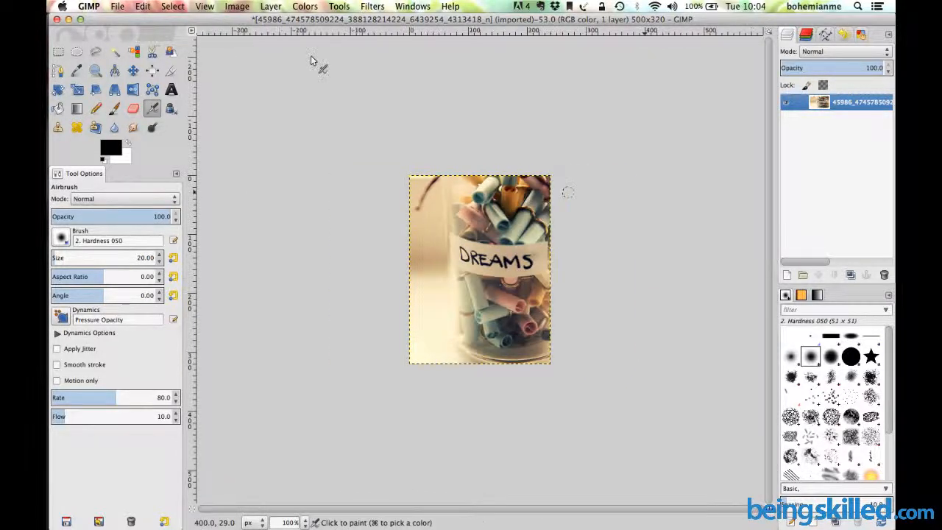
Enter a 500 px width in Scale Image so height becomes 667, without applying.
left_click(237, 6)
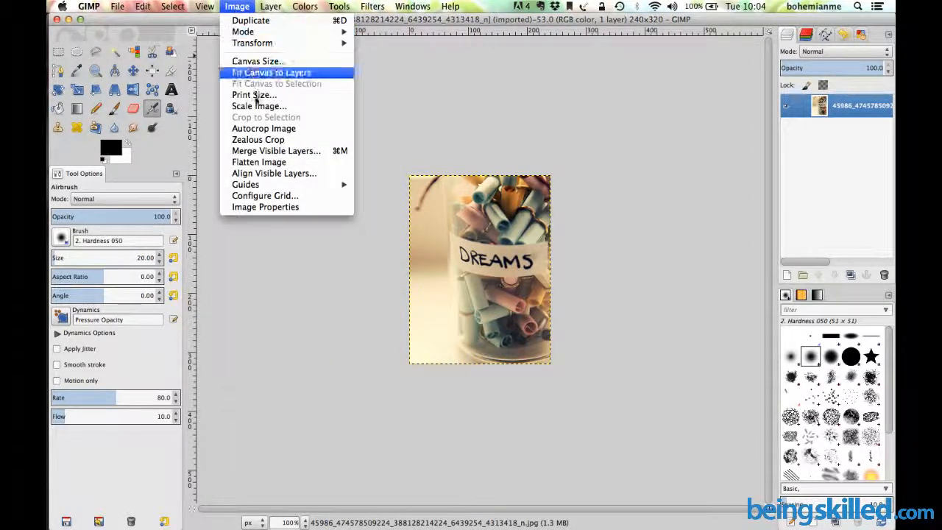
left_click(258, 105)
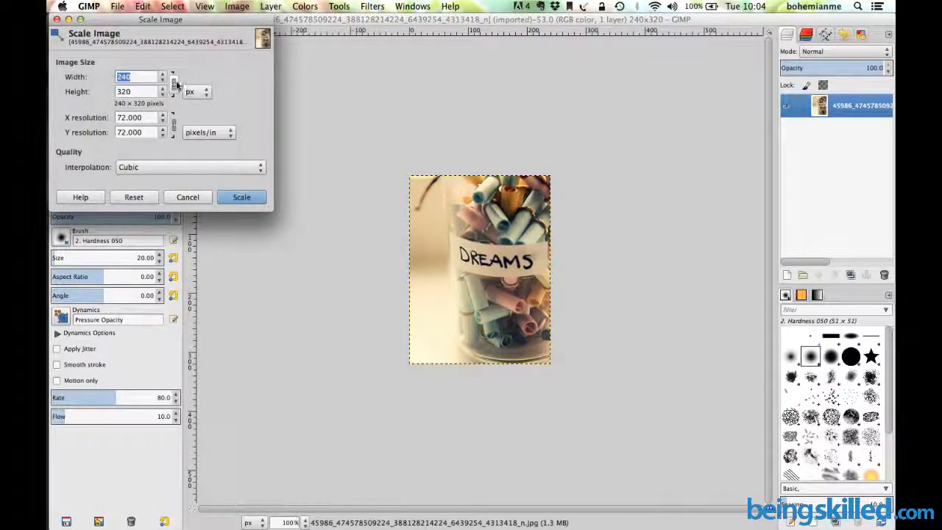
type("500")
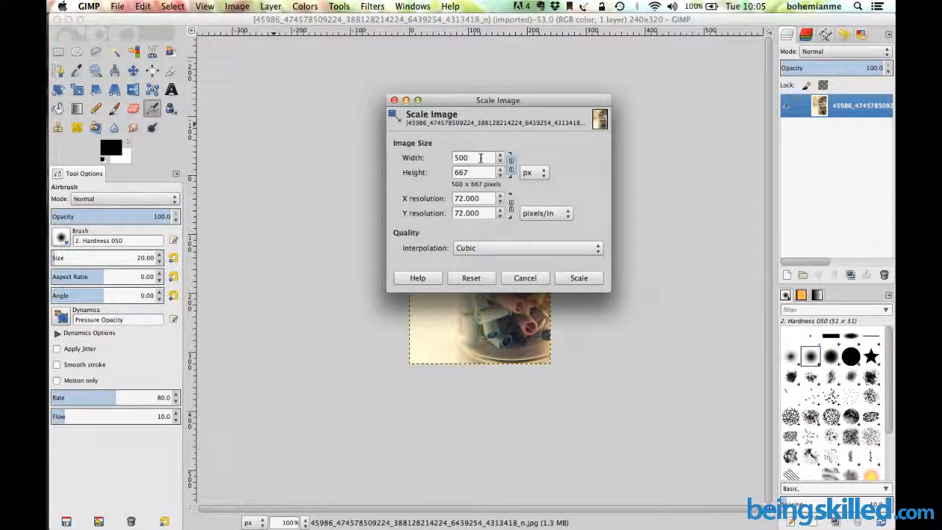
Enter 800×900 in Scale Image, then cancel so the photo stays 240×320.
type("800")
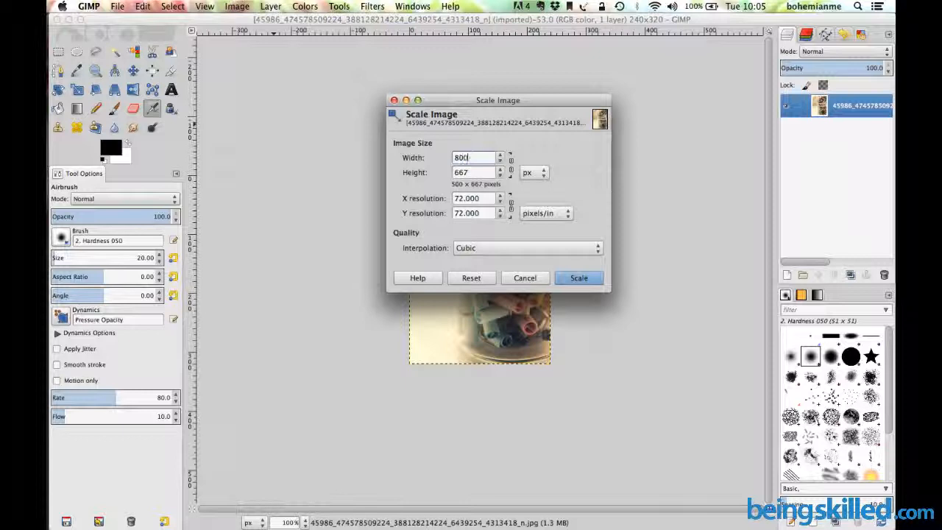
left_click(473, 173)
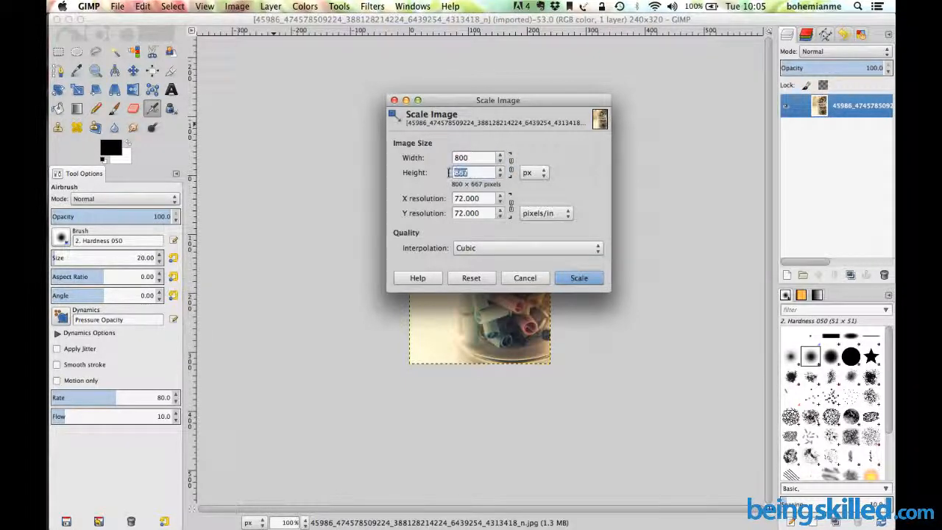
type("9")
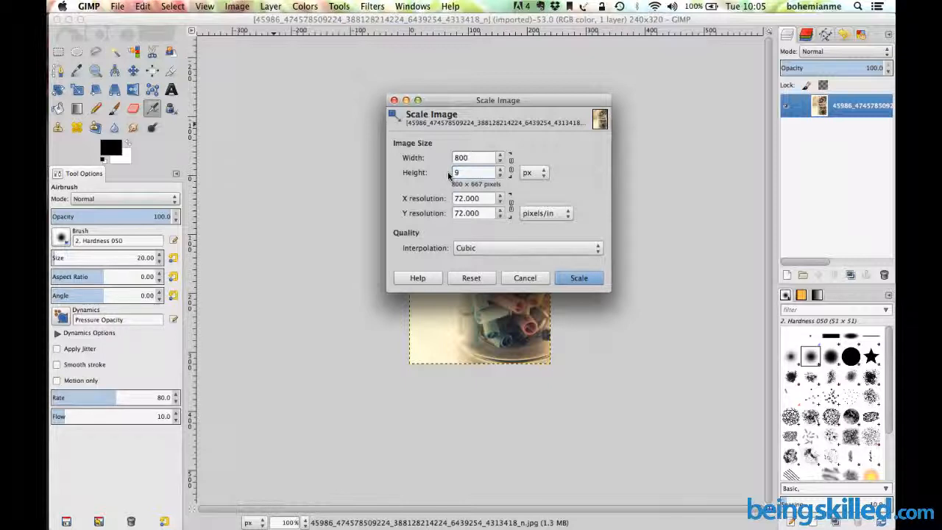
type("900")
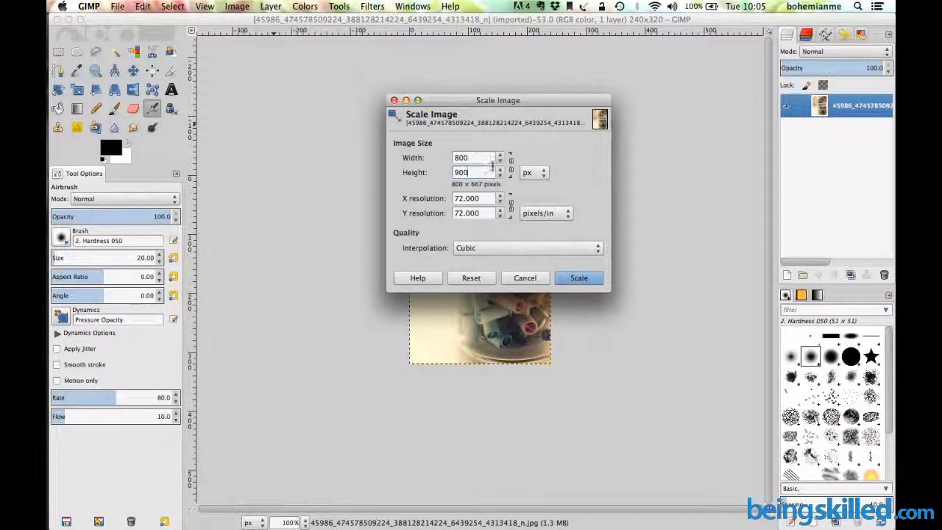
left_click(578, 278)
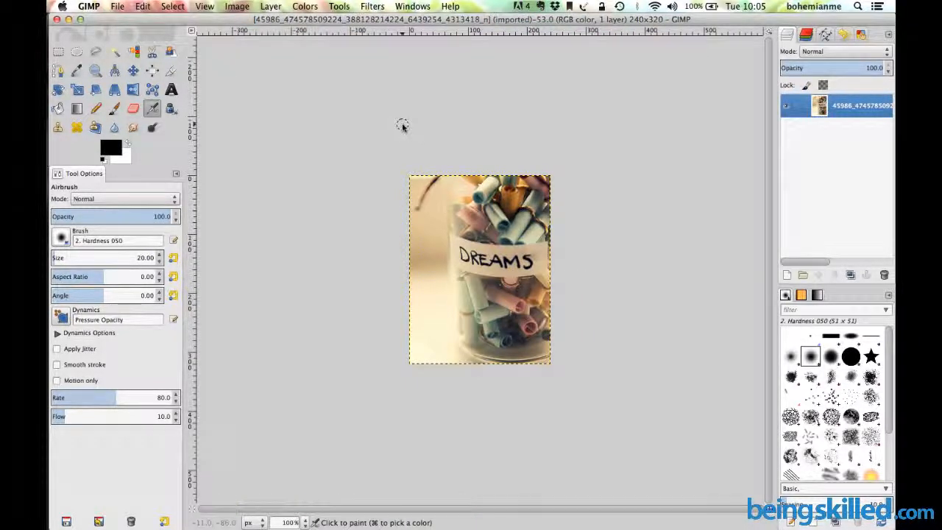
Scale the photo to 100 mm wide, giving 283×378 pixels.
left_click(236, 6)
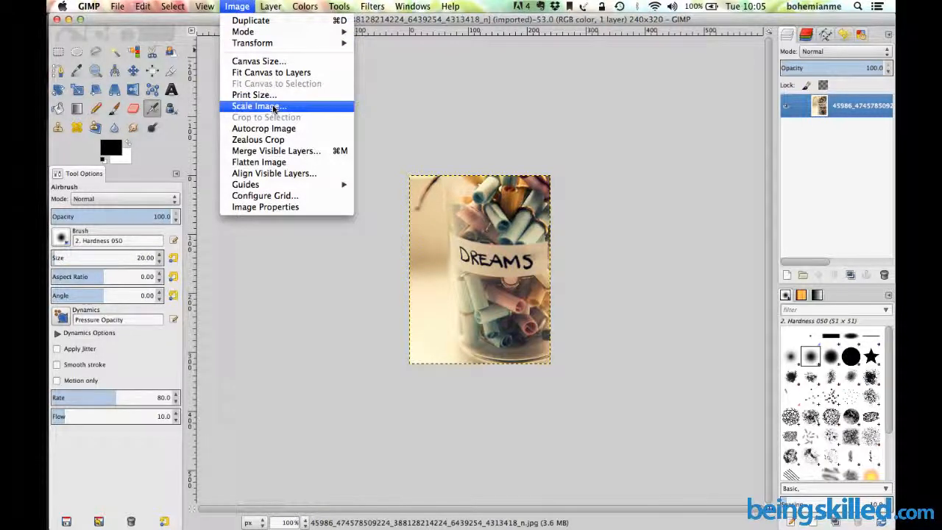
left_click(257, 106)
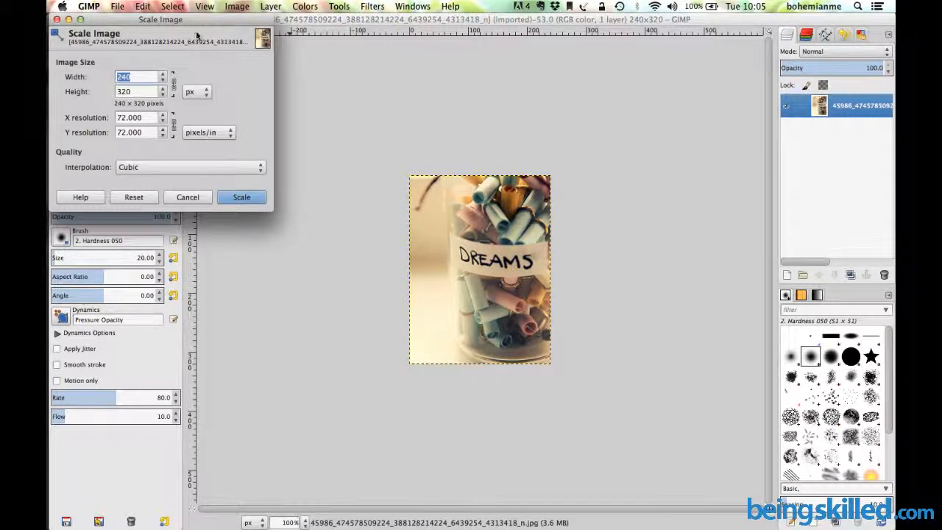
left_click_drag(160, 19, 508, 35)
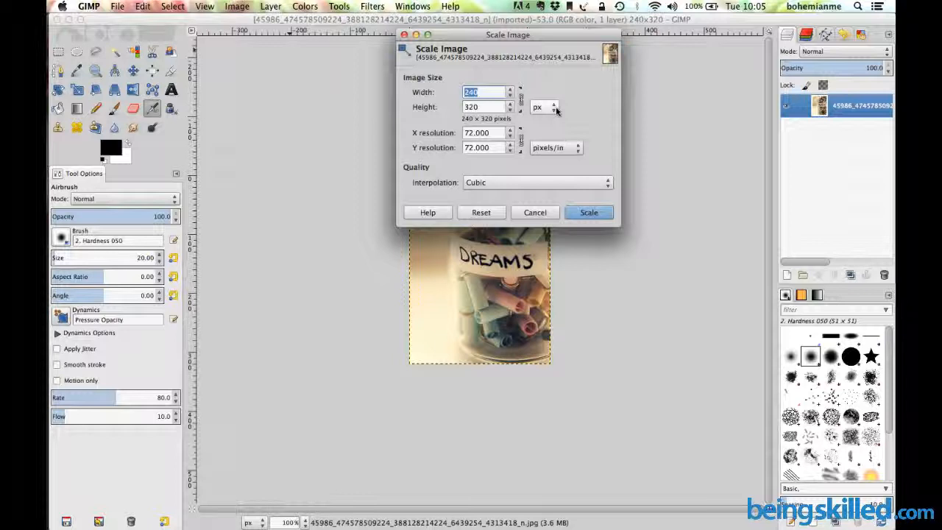
left_click(544, 106)
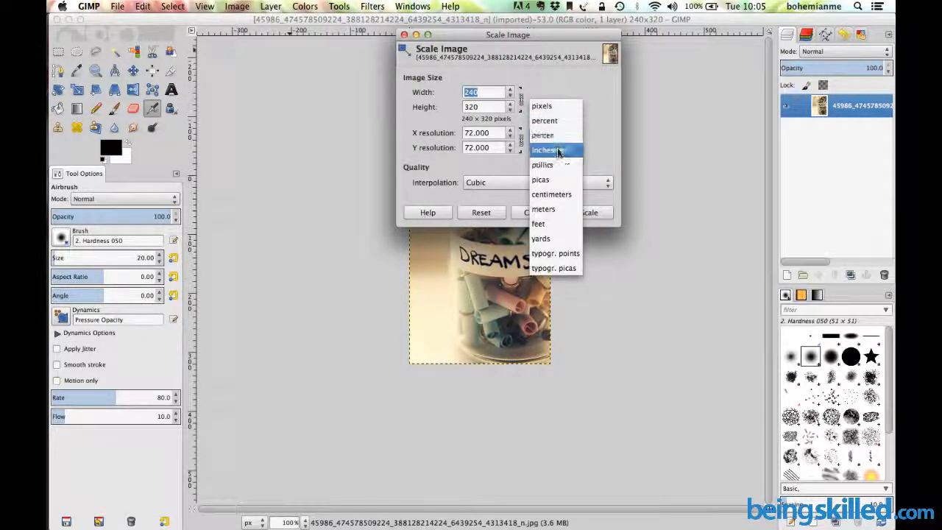
left_click(552, 165)
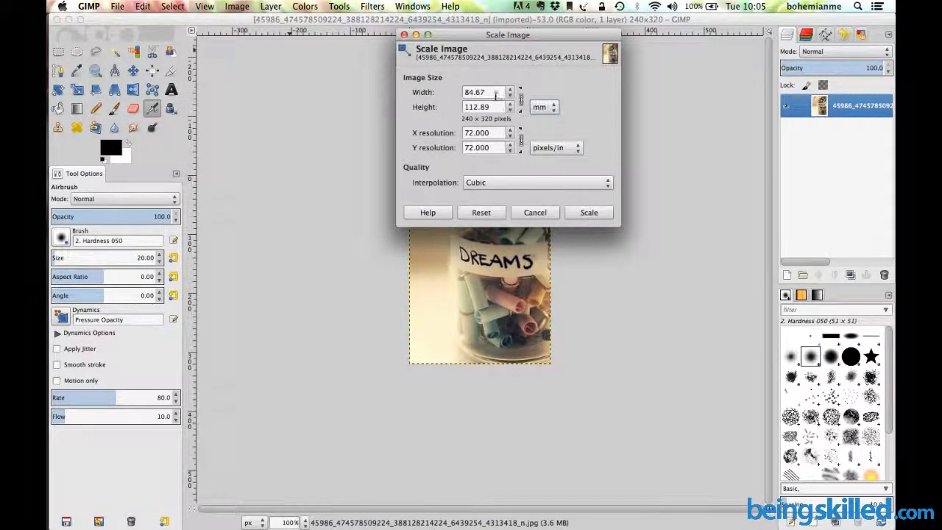
type("1")
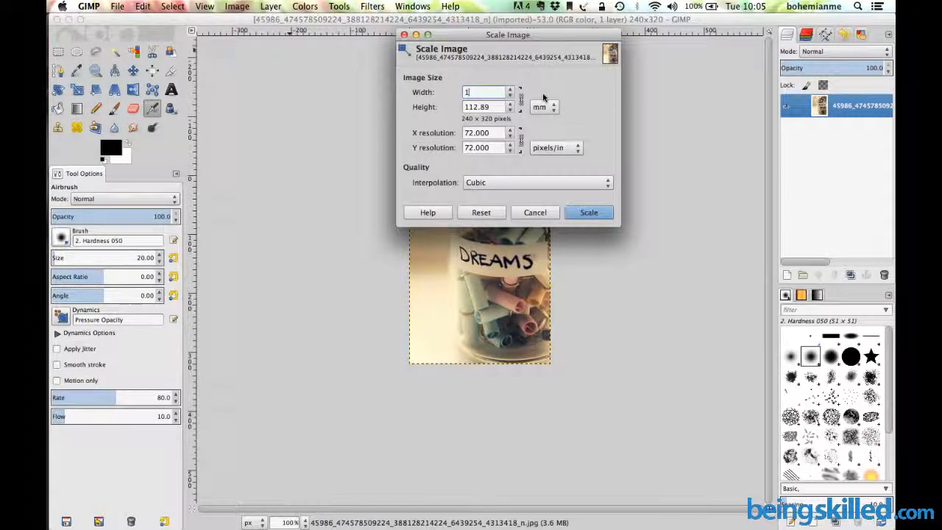
type("00")
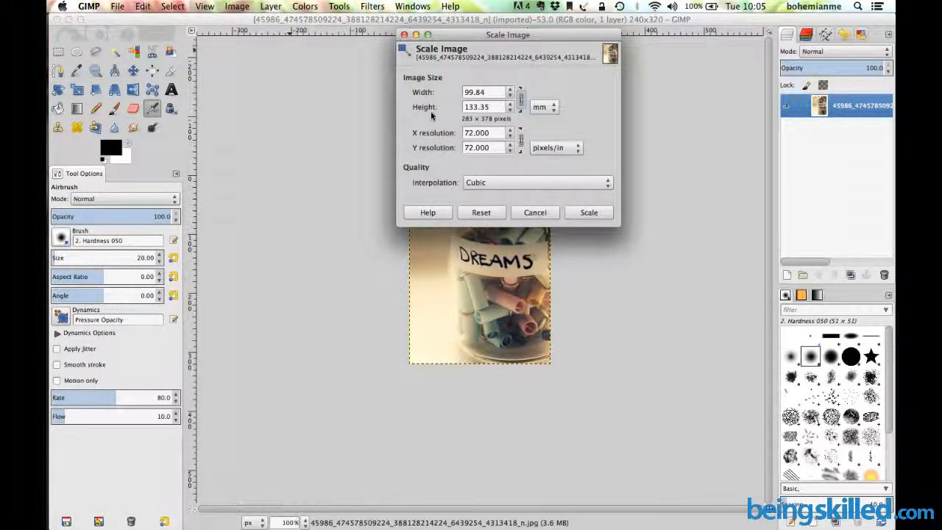
mouse_move(447, 112)
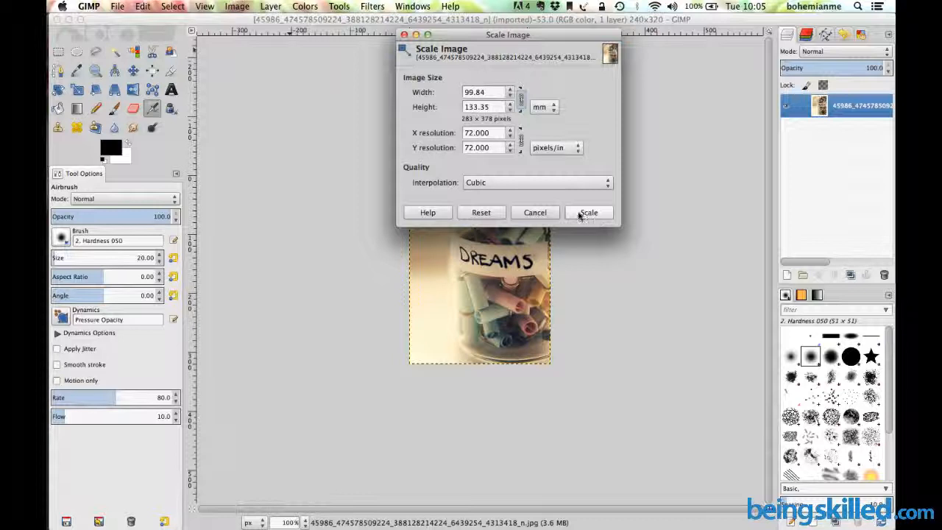
left_click(589, 212)
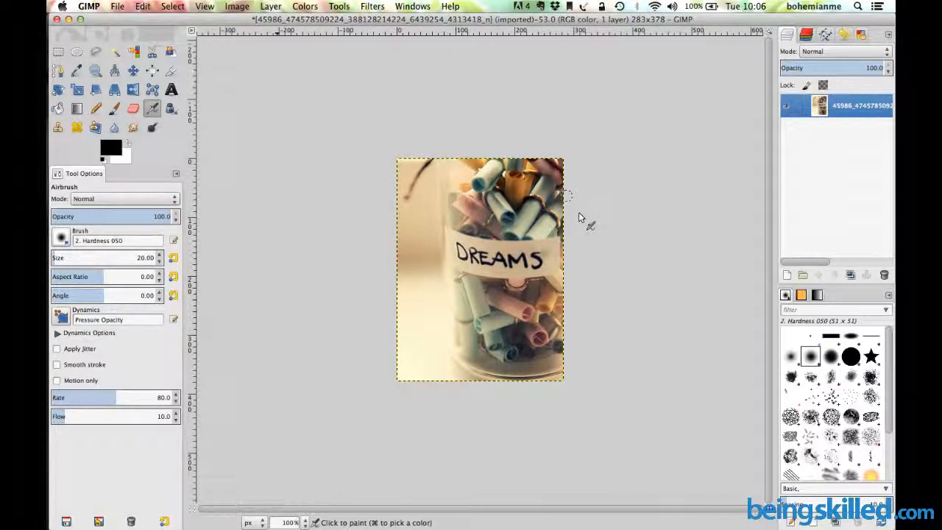
Scale the photo to 5.000 inches wide, giving 360×481 pixels.
left_click(237, 6)
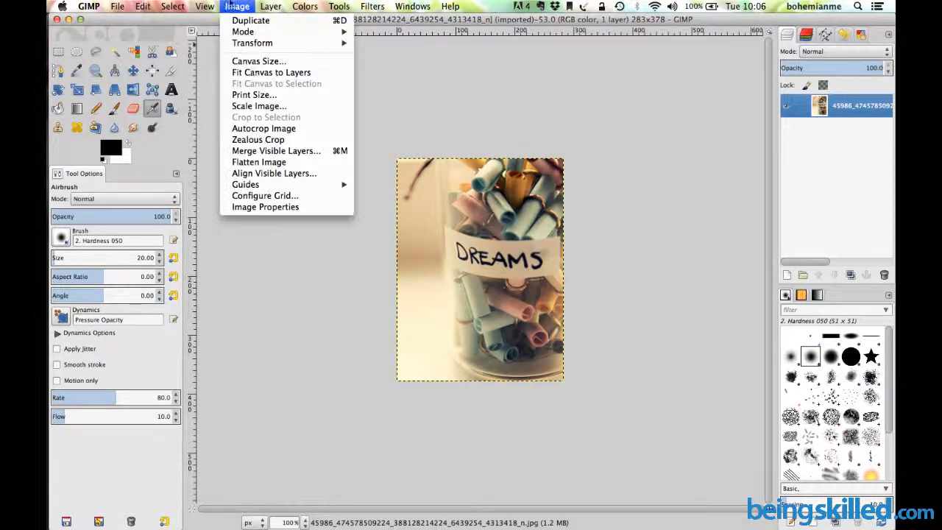
left_click(259, 105)
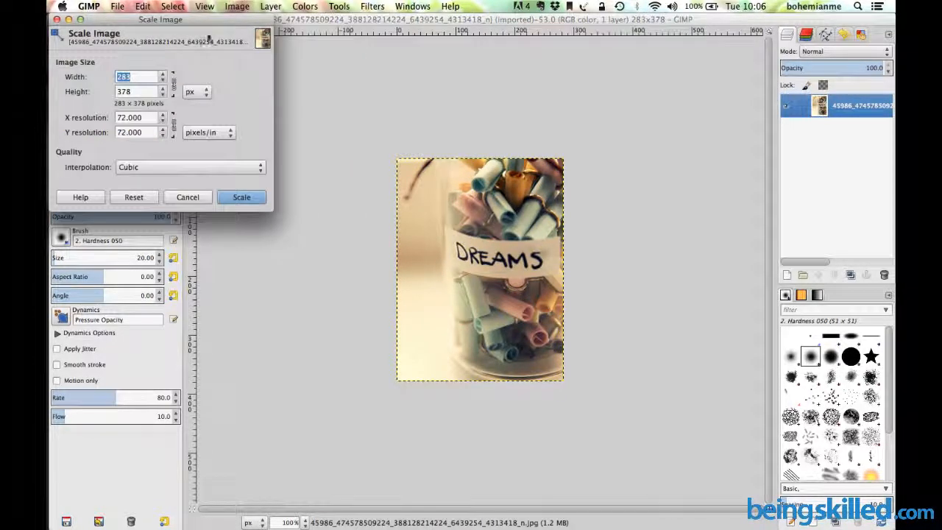
mouse_move(204, 28)
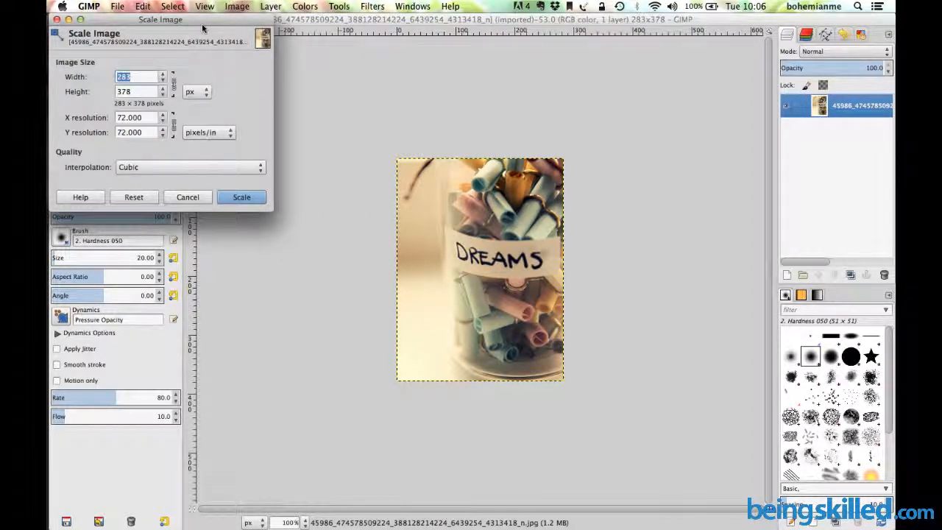
left_click(483, 194)
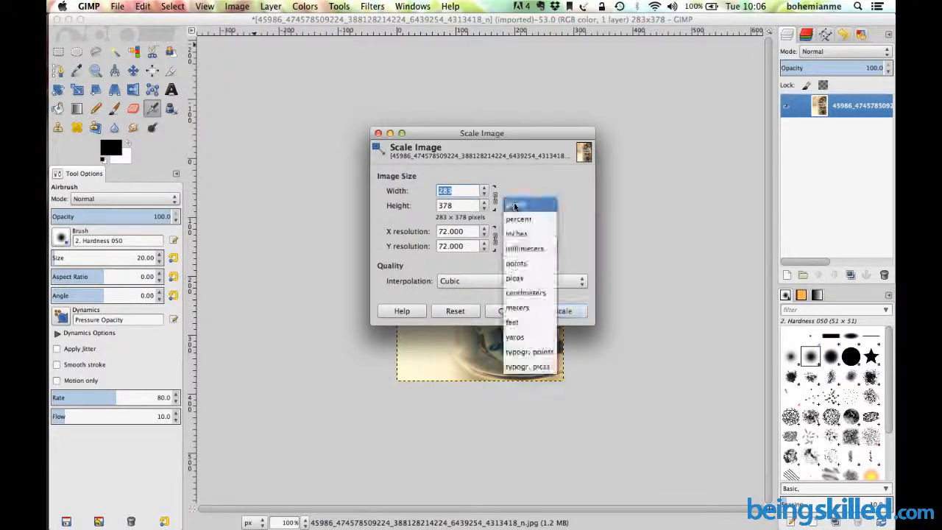
left_click(526, 248)
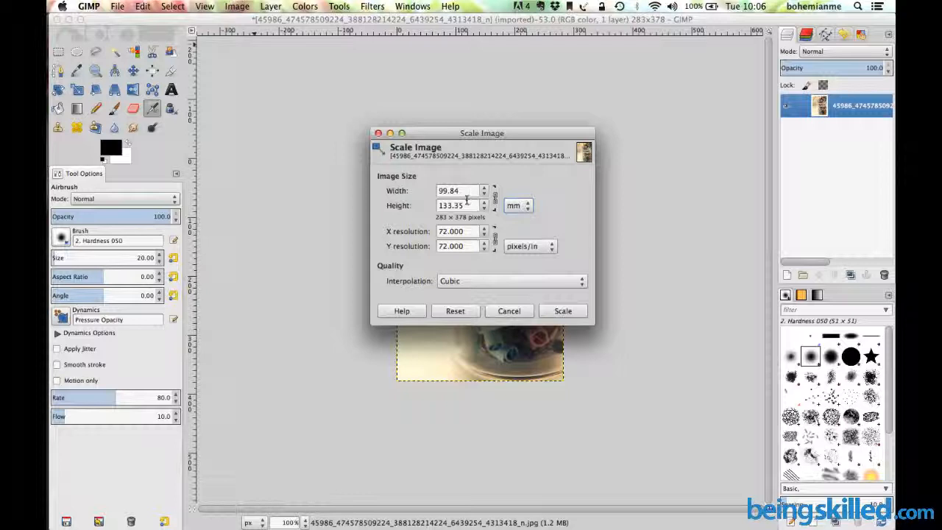
left_click(514, 205)
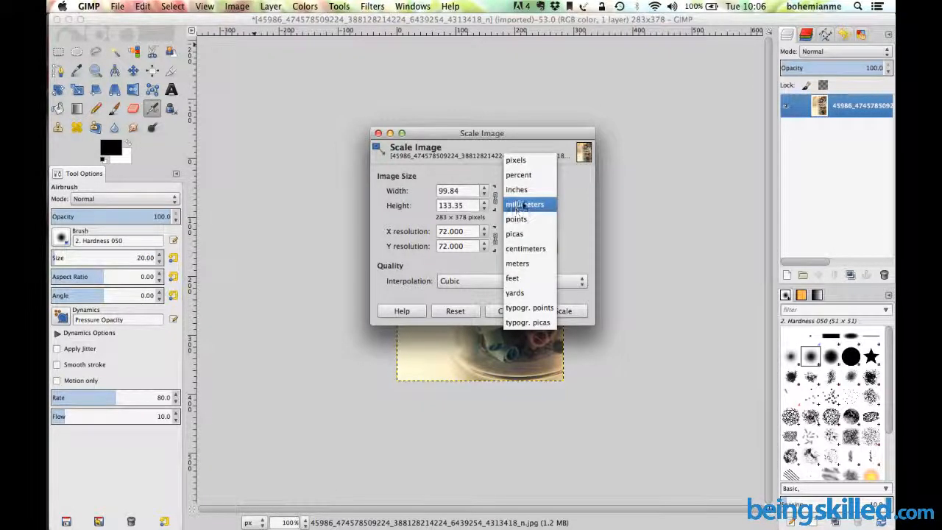
left_click(517, 189)
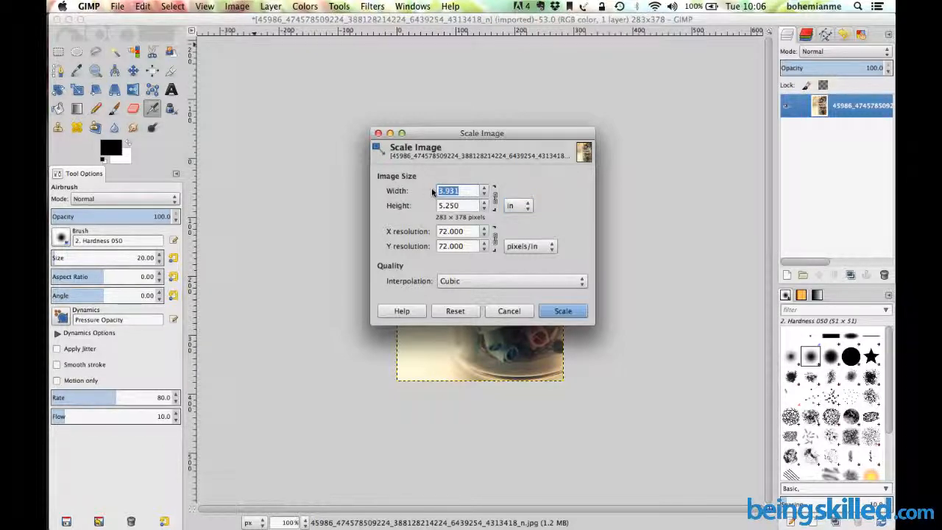
type("5.000")
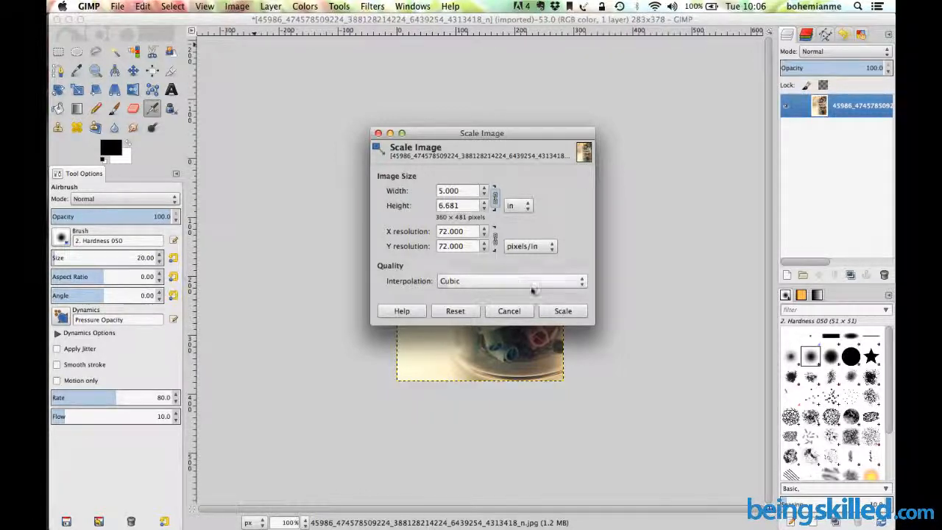
left_click(562, 310)
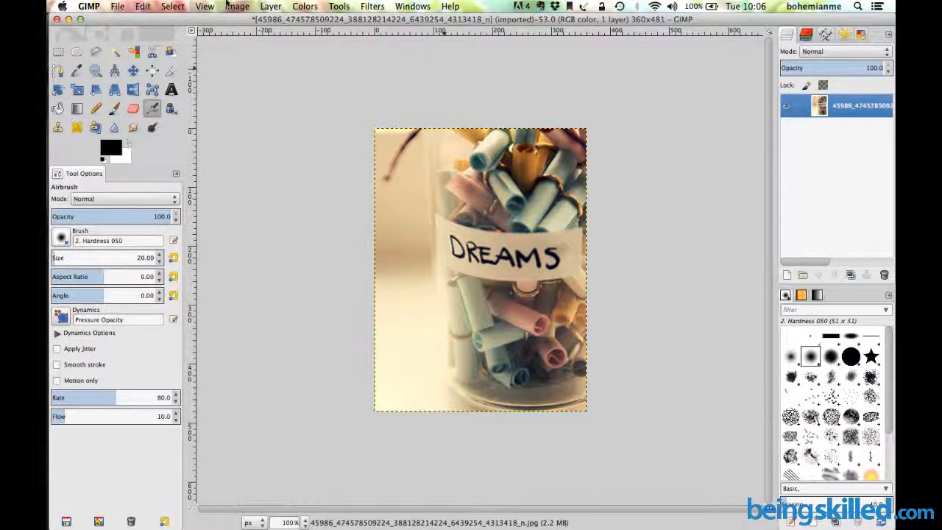
Scale the photo to 25 percent, shrinking it to 90×120 pixels.
left_click(237, 6)
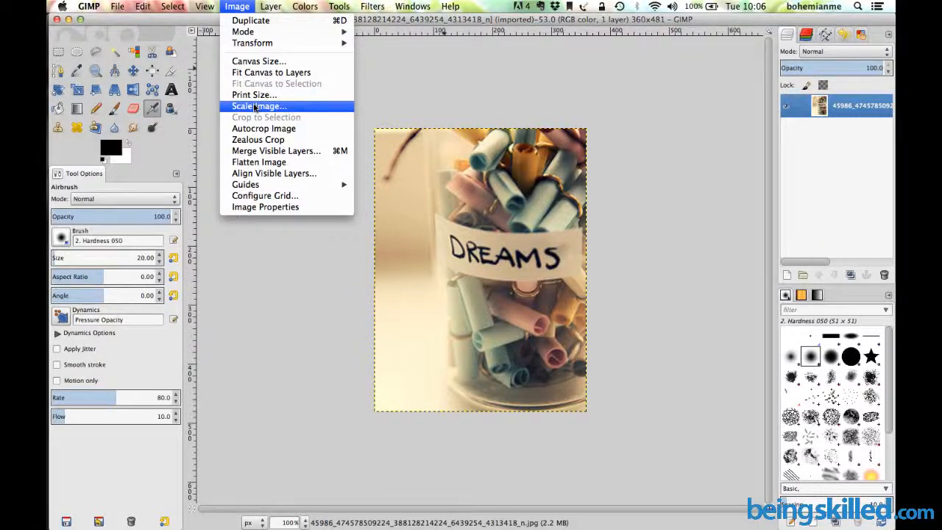
left_click(258, 105)
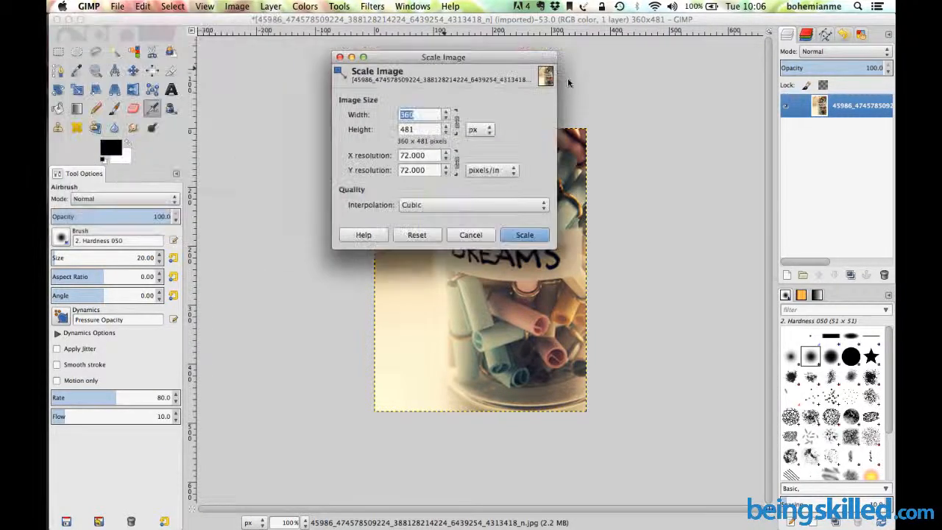
left_click_drag(444, 57, 500, 81)
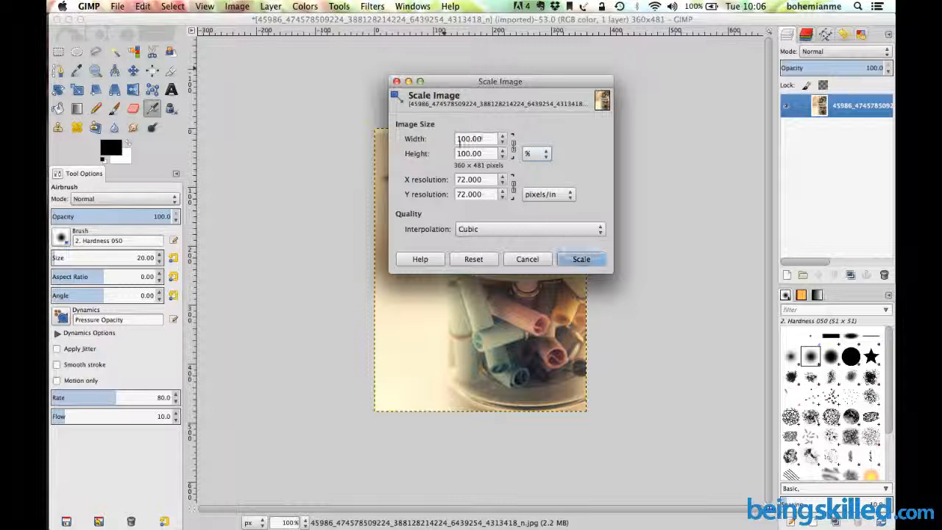
left_click(475, 138)
type("25")
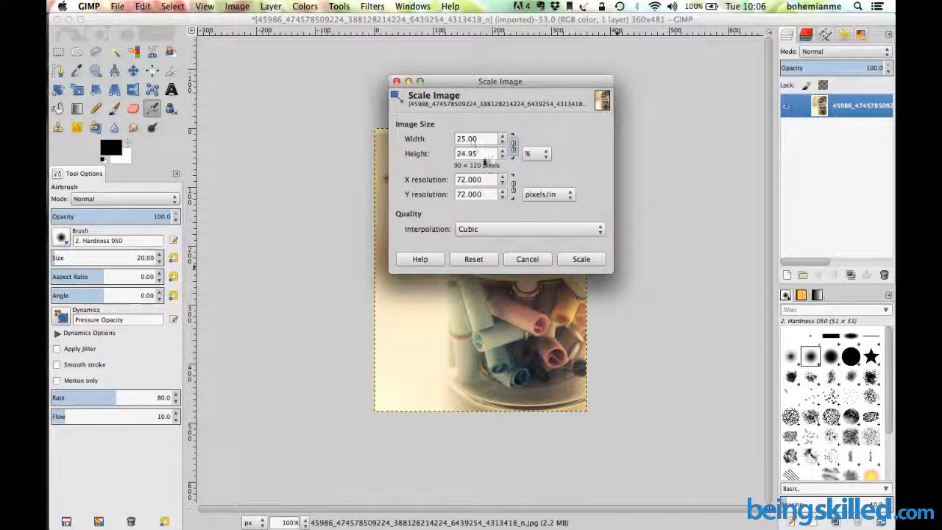
left_click(580, 259)
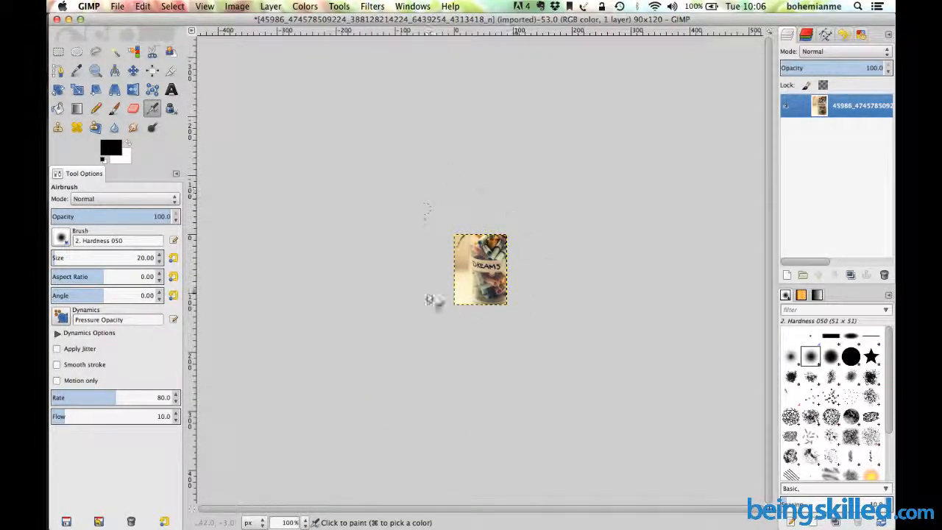
mouse_move(469, 220)
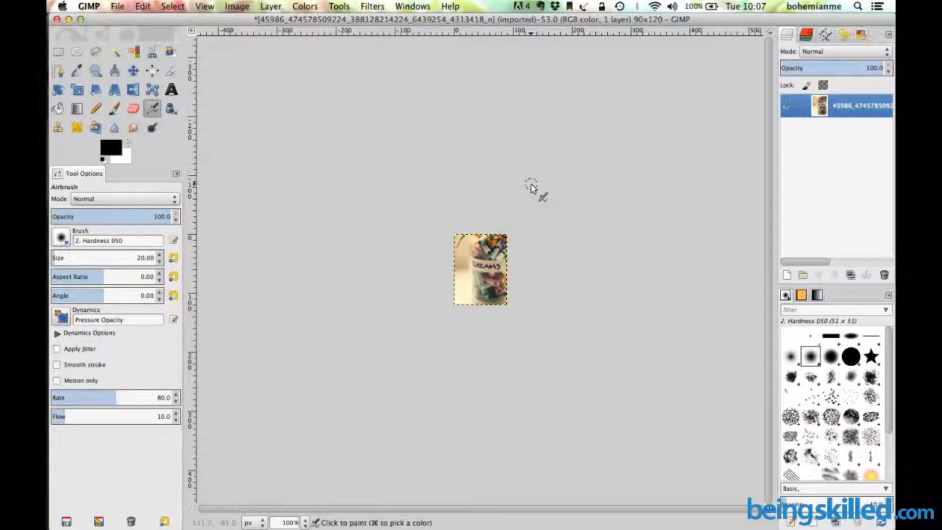
Scale the 360×481 photo to 200 percent, making it 720×962 pixels.
left_click(237, 6)
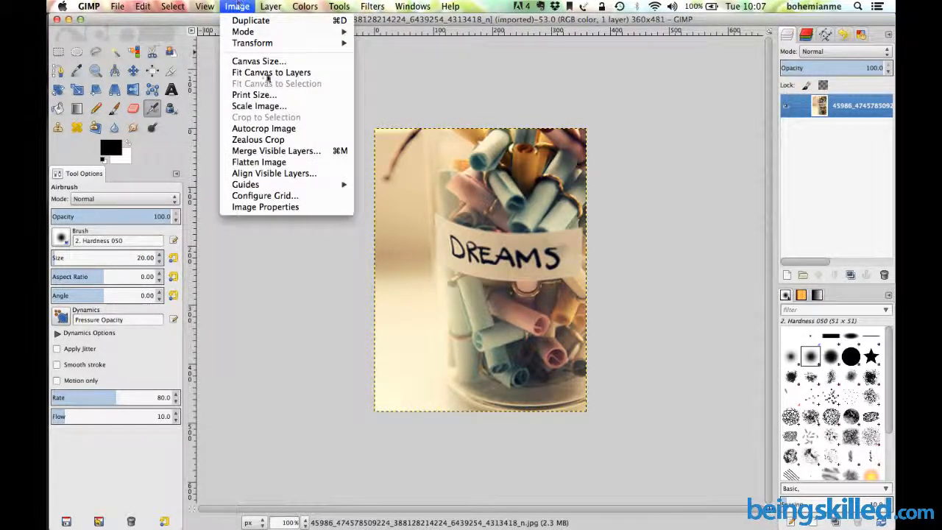
left_click(259, 106)
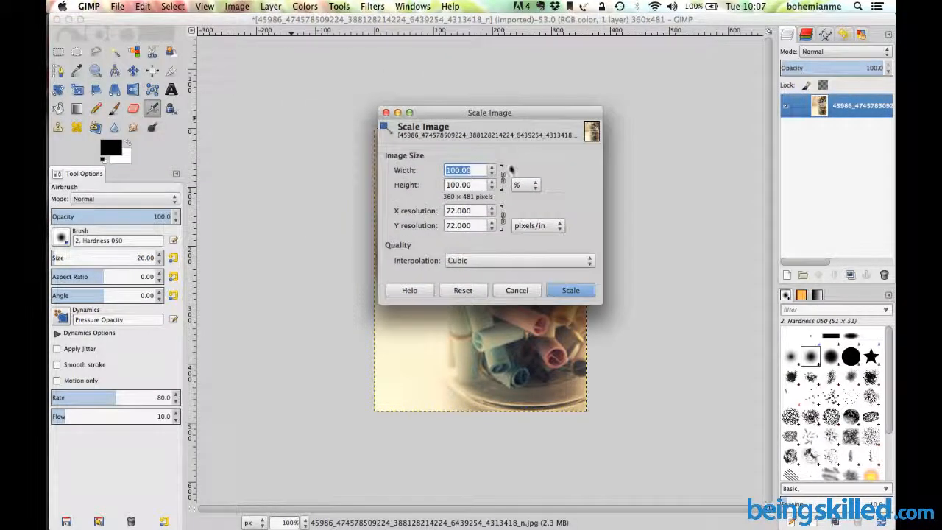
type("2")
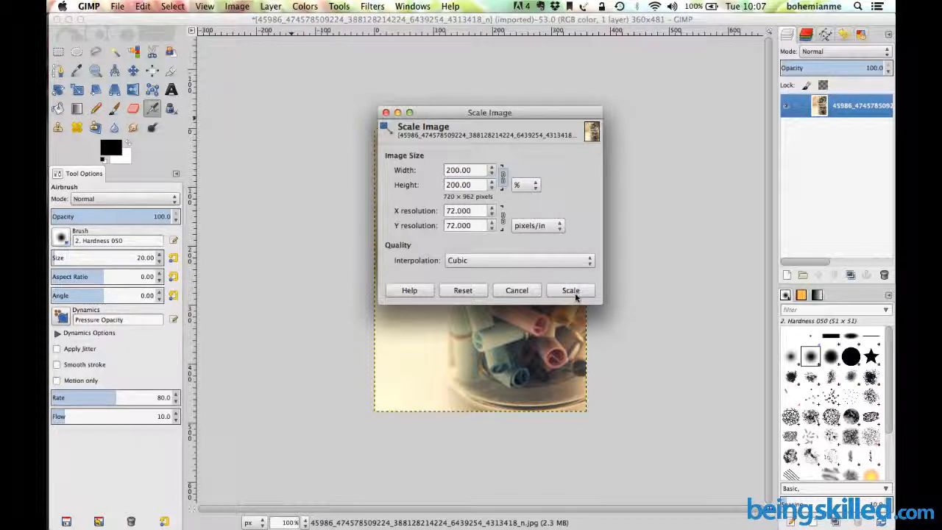
left_click(570, 290)
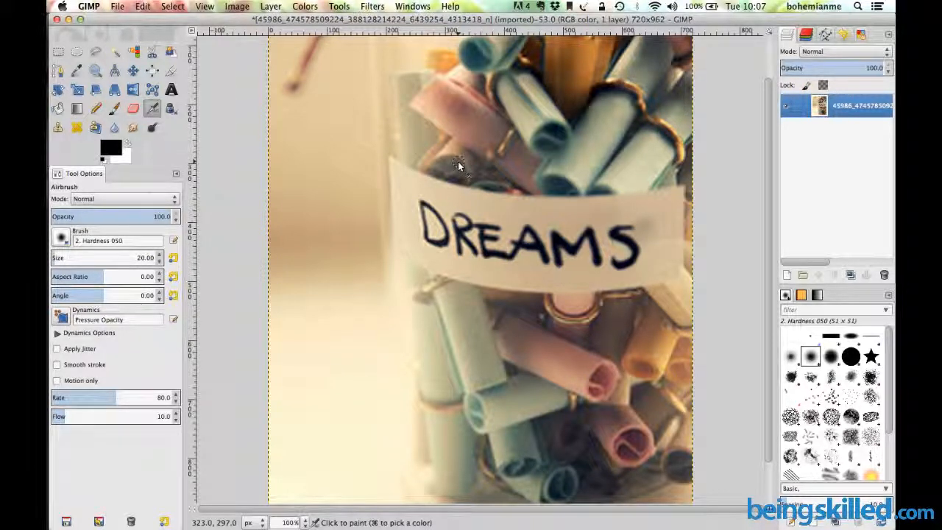
mouse_move(372, 120)
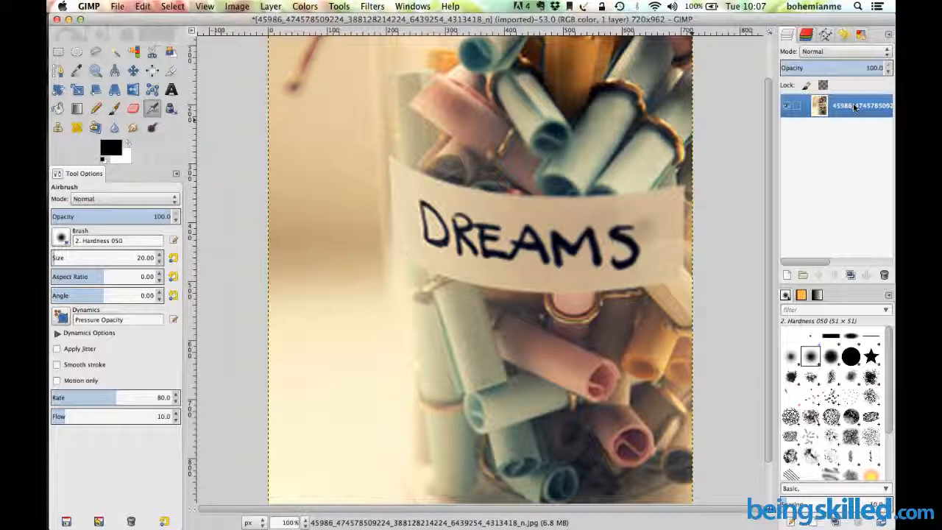
Show the photo layer's context menu, then open the Image menu.
right_click(835, 106)
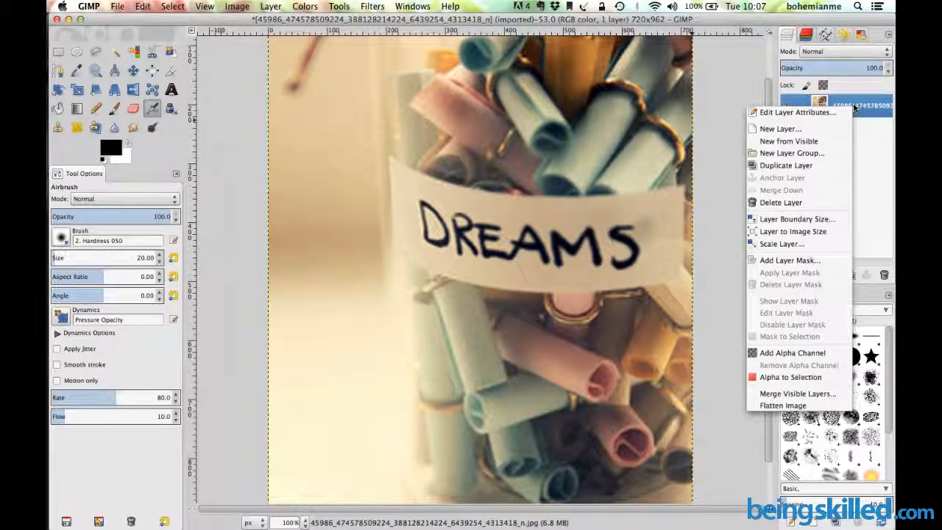
mouse_move(789, 260)
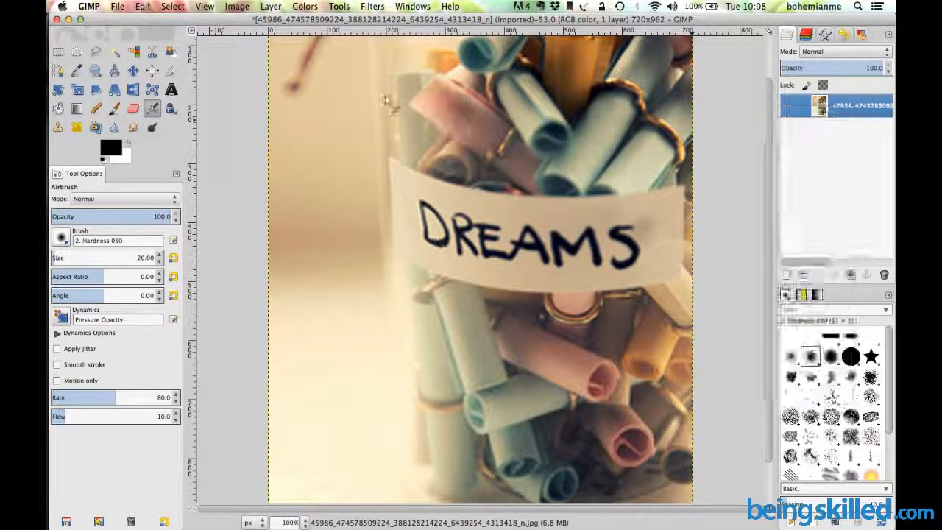
left_click(237, 6)
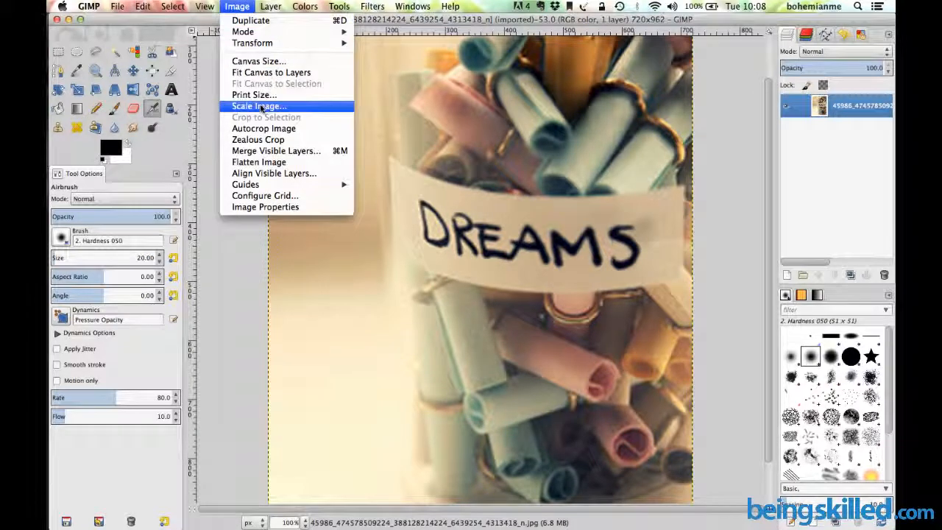
Open Scale Image for the 720×962 photo and keep units at percent.
left_click(259, 105)
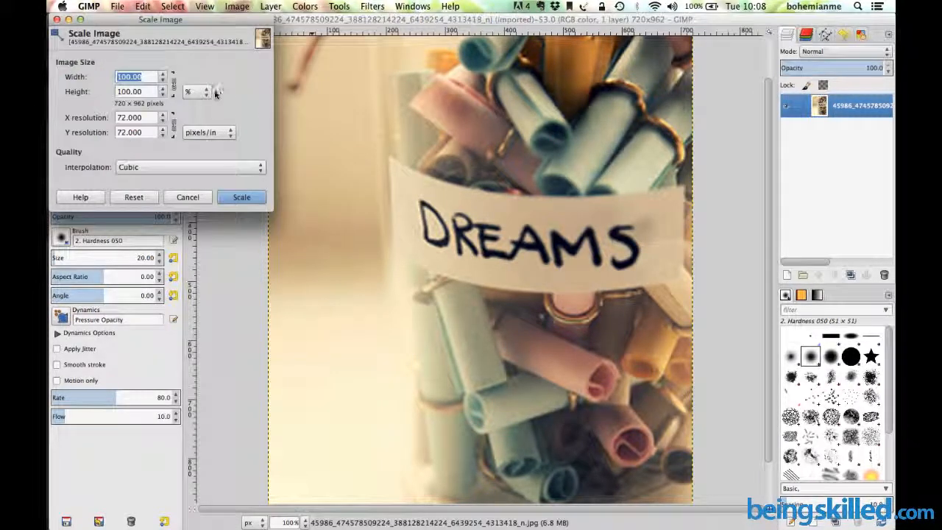
left_click(208, 91)
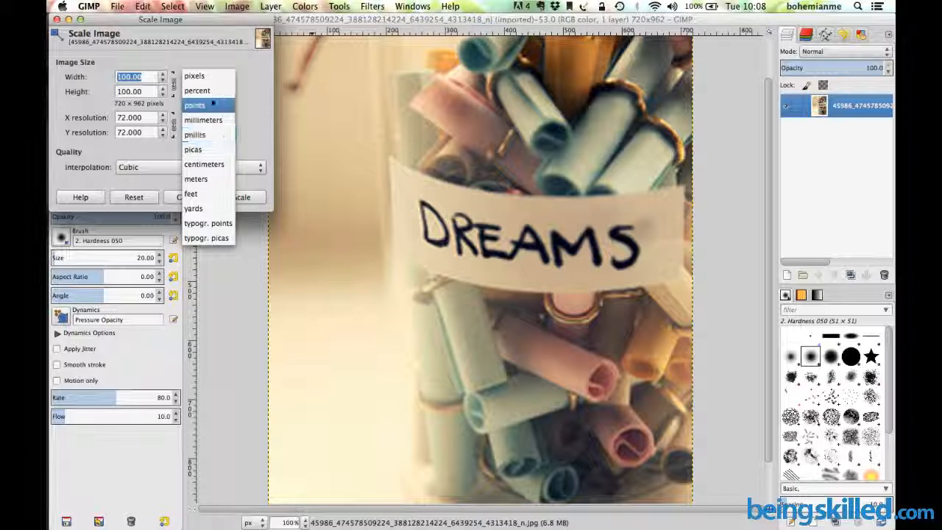
mouse_move(195, 106)
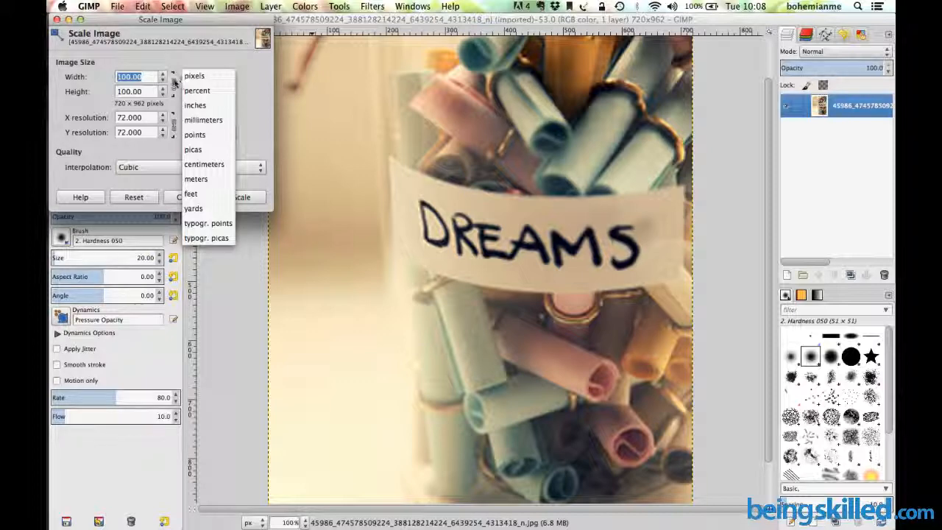
left_click(198, 90)
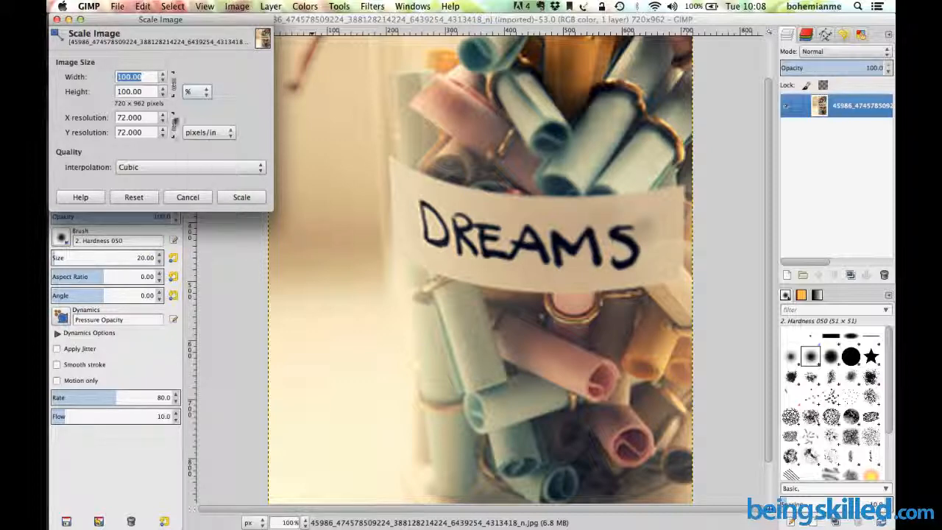